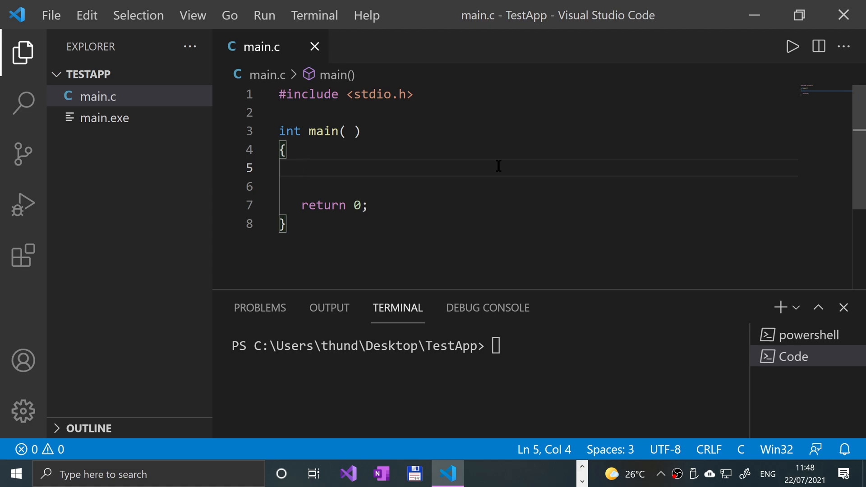
text(int i = 5;)
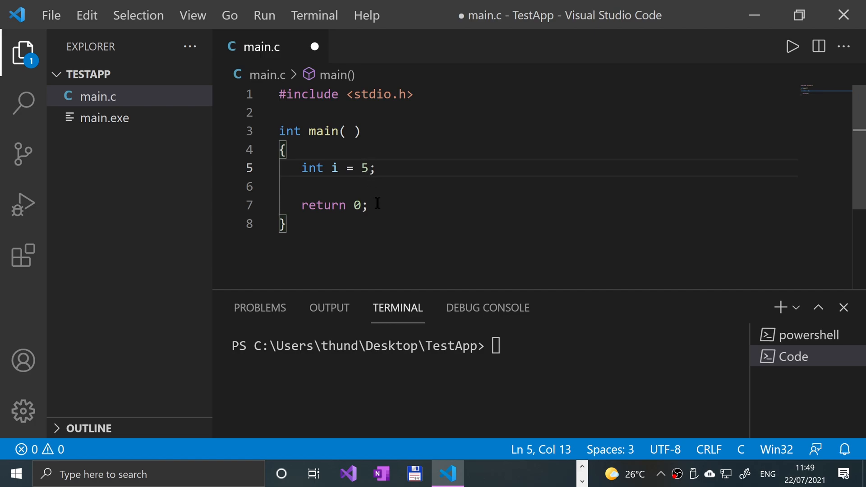
text(i = 5; // valid)
text(i = 0x5)
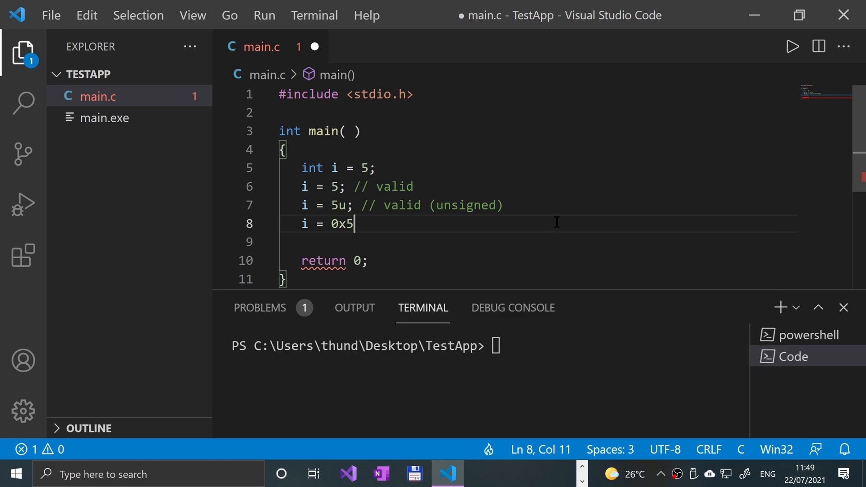
text(Fee;)
click(538, 242)
text(i = 3)
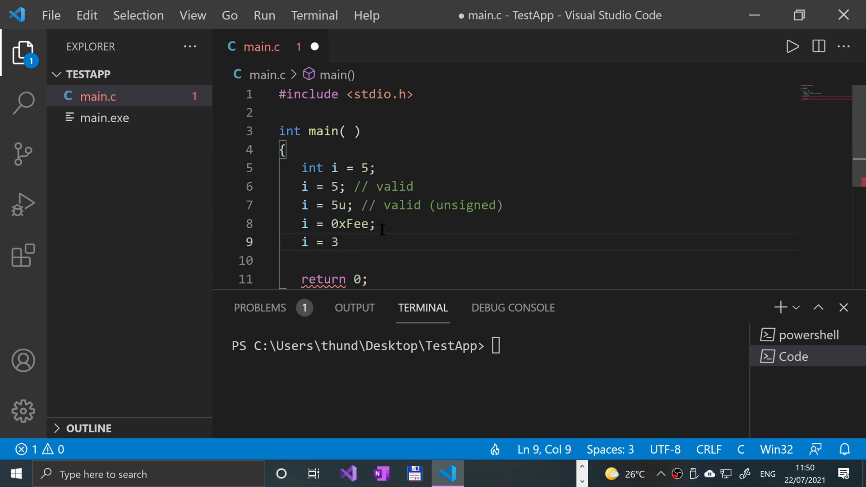
text(L)
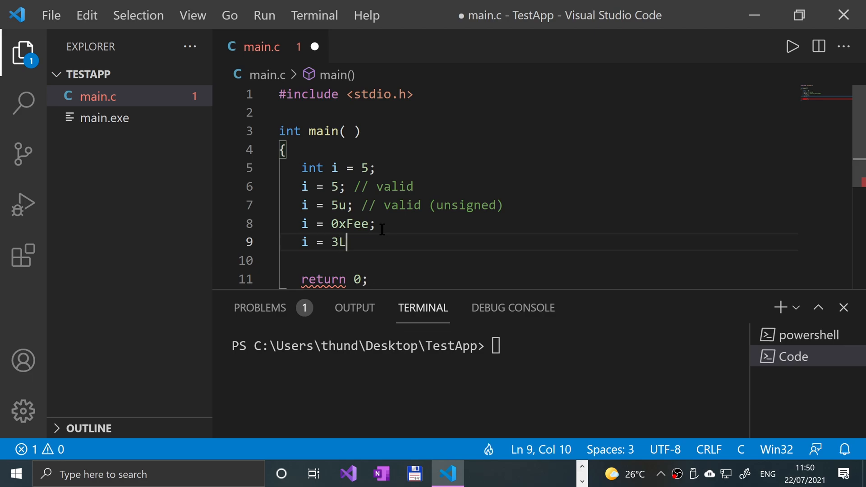
text(; // valid)
text(i = 078; //)
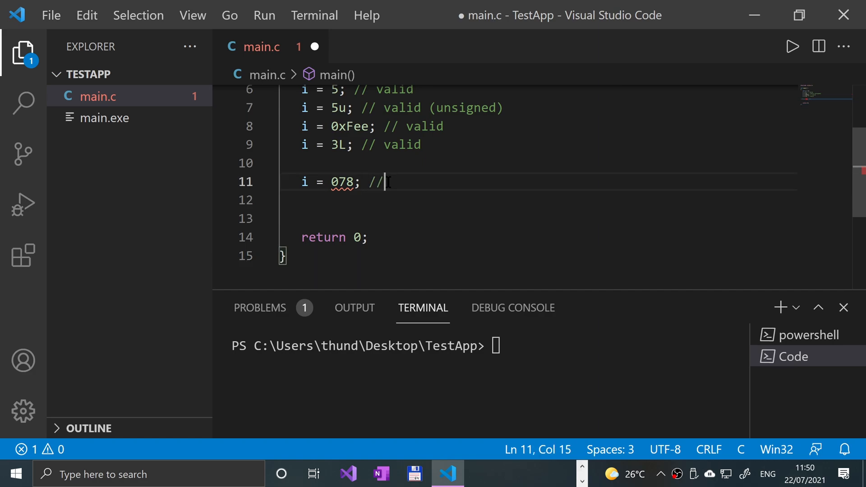
text(invalid (octal digit))
click(548, 201)
text(i = 032UU; // invalid (suffixes cannot be)
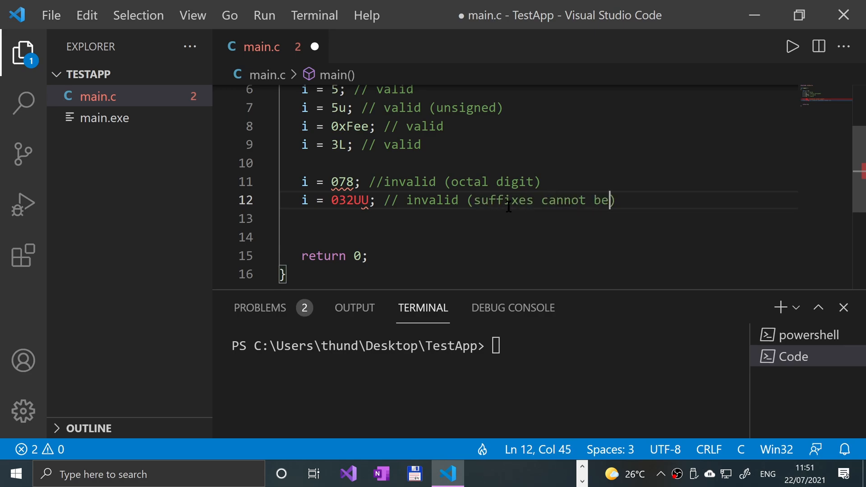
text(repeated))
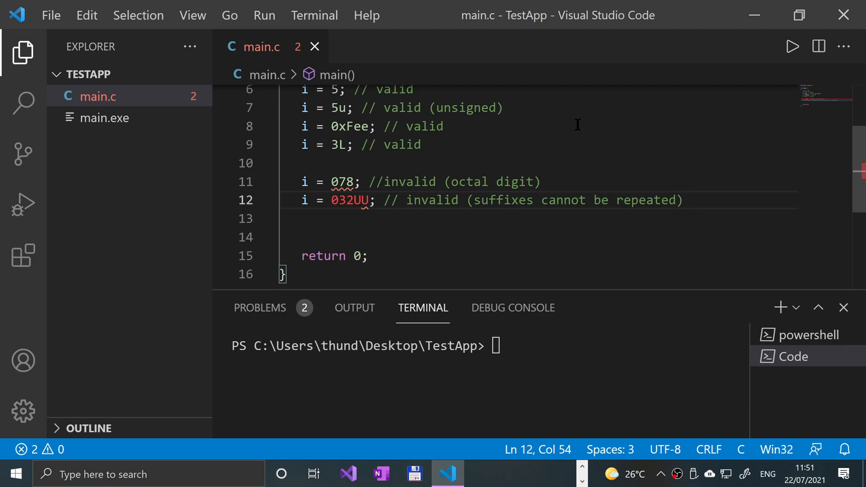